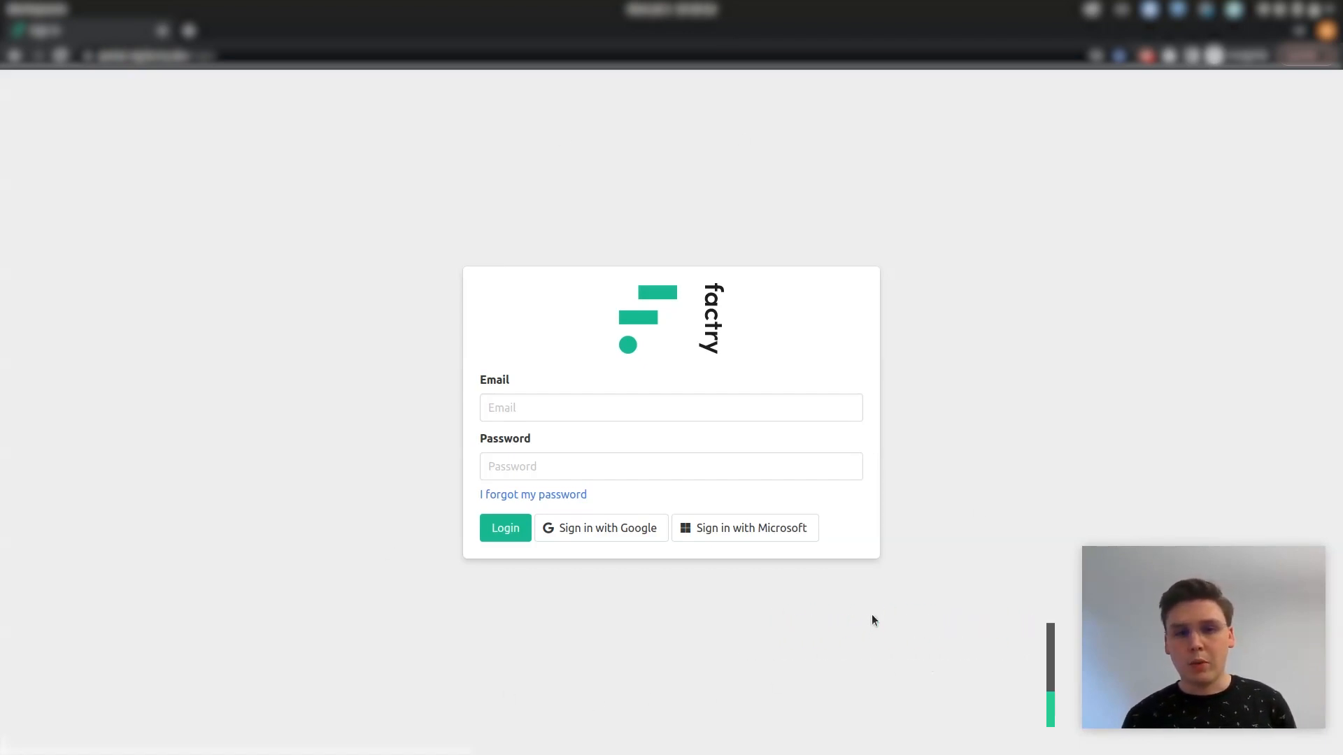
{"action": "mouse_move", "coordinate": [592, 542]}
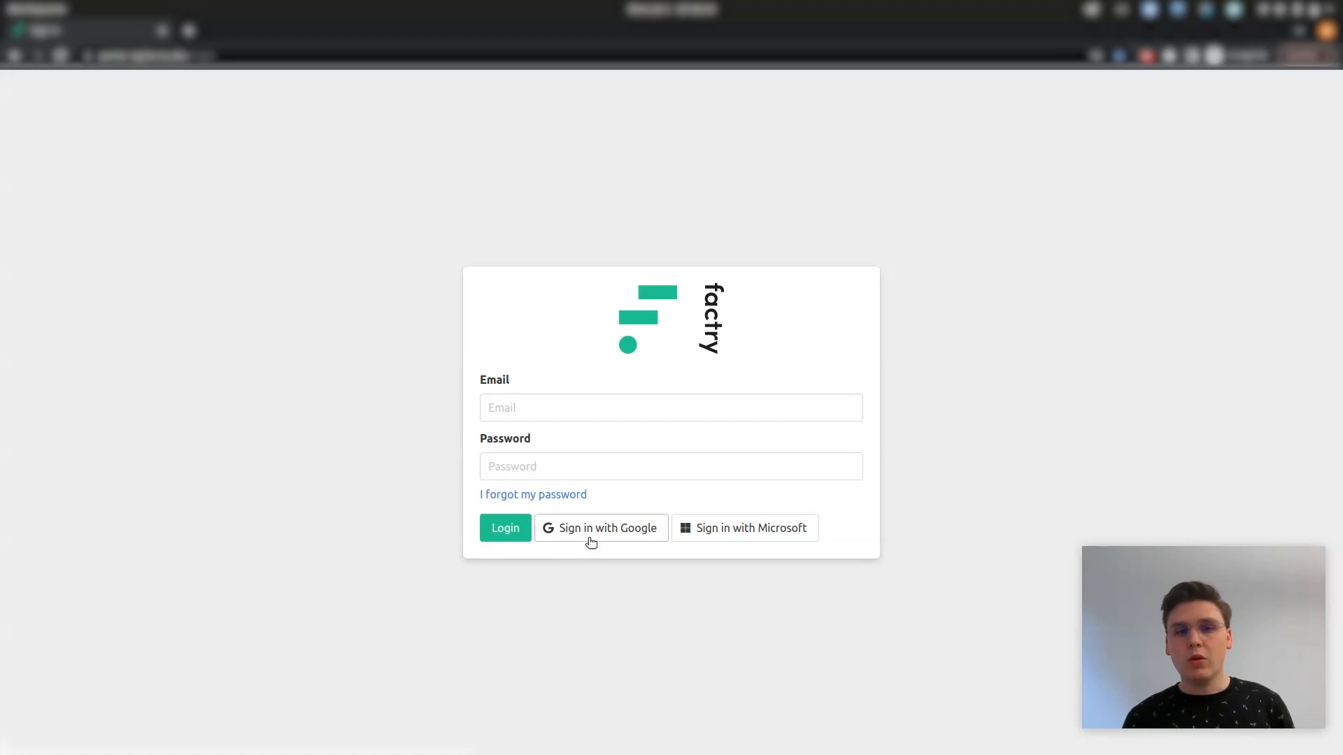
{"action": "mouse_move", "coordinate": [701, 575]}
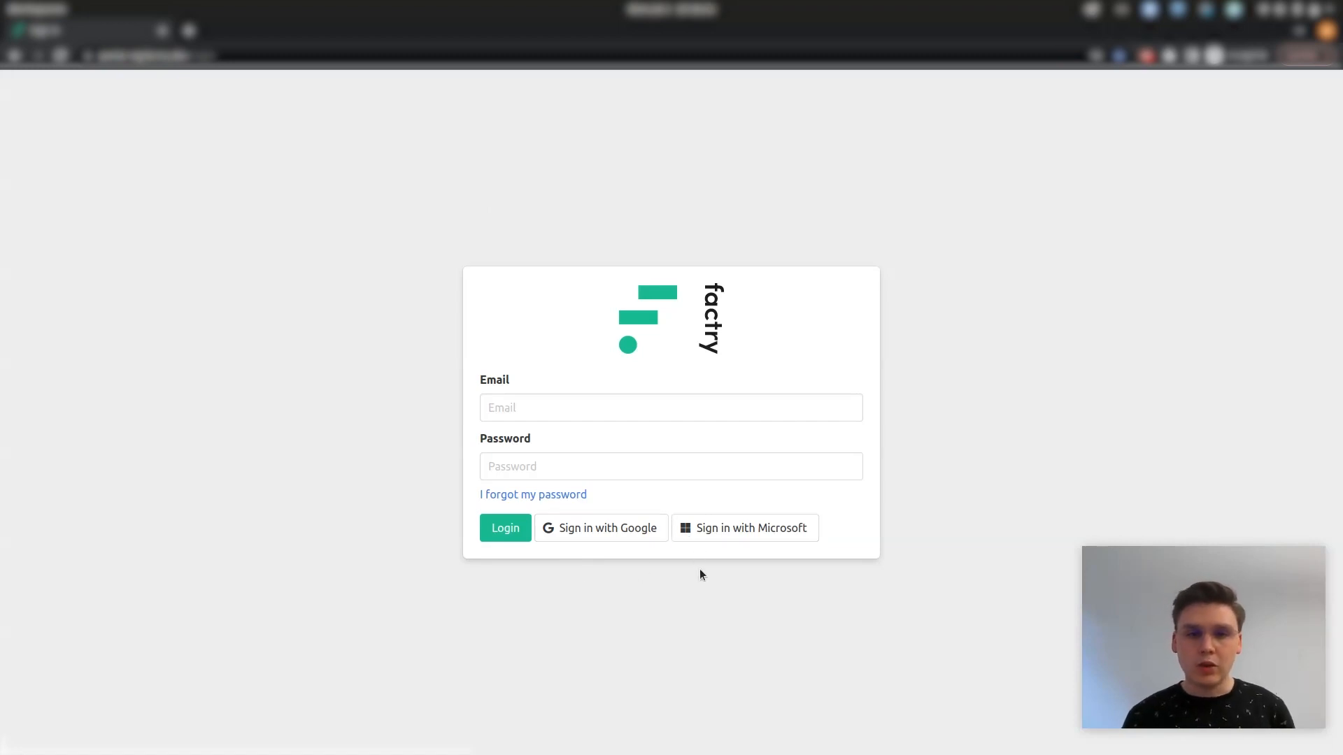
{"action": "mouse_move", "coordinate": [599, 542]}
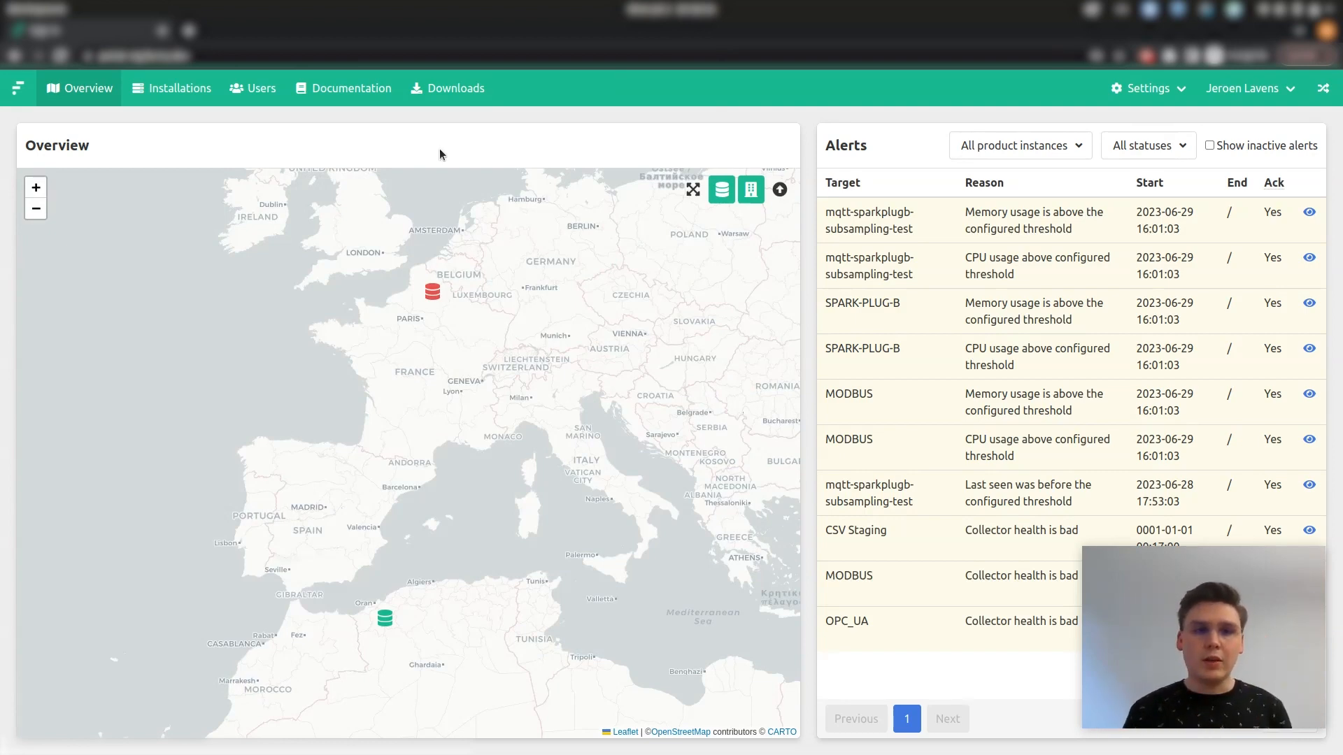
{"action": "mouse_move", "coordinate": [442, 211]}
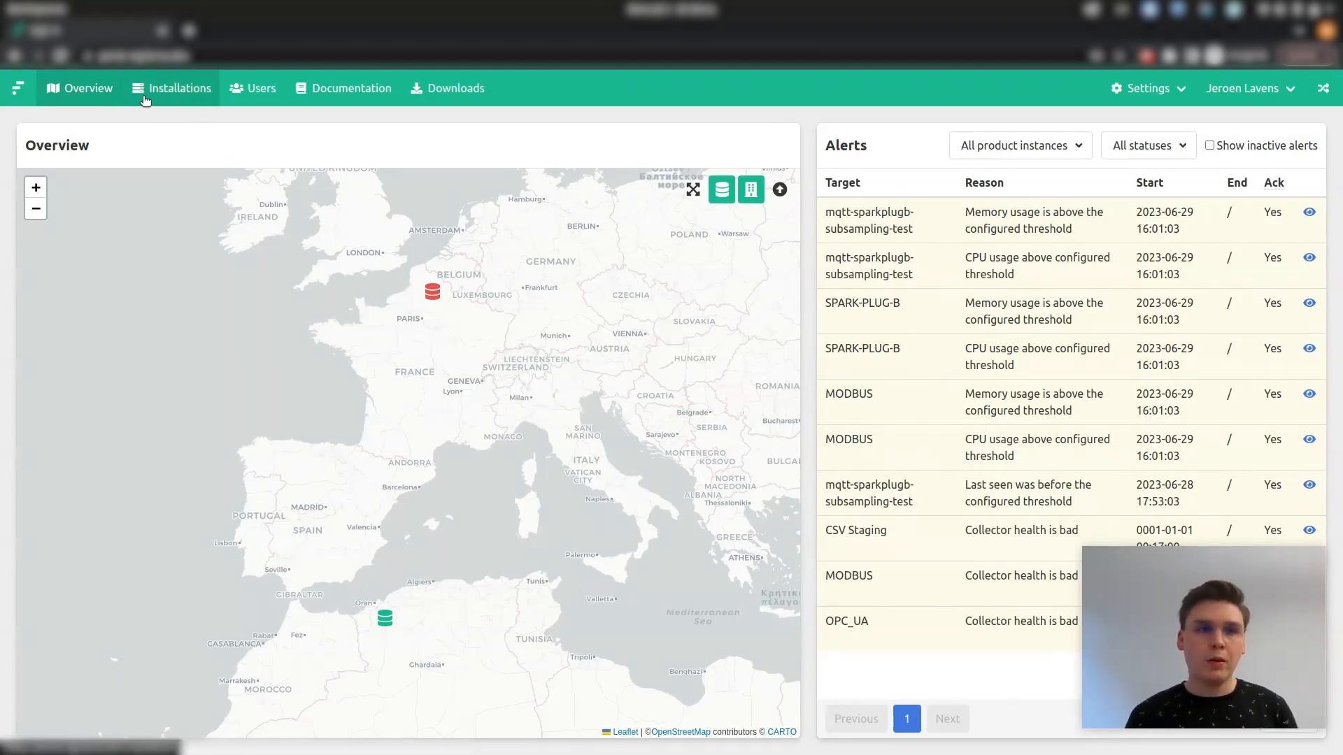
- Go to Installations and open the historian installation's detail page
{"action": "left_click", "coordinate": [172, 87]}
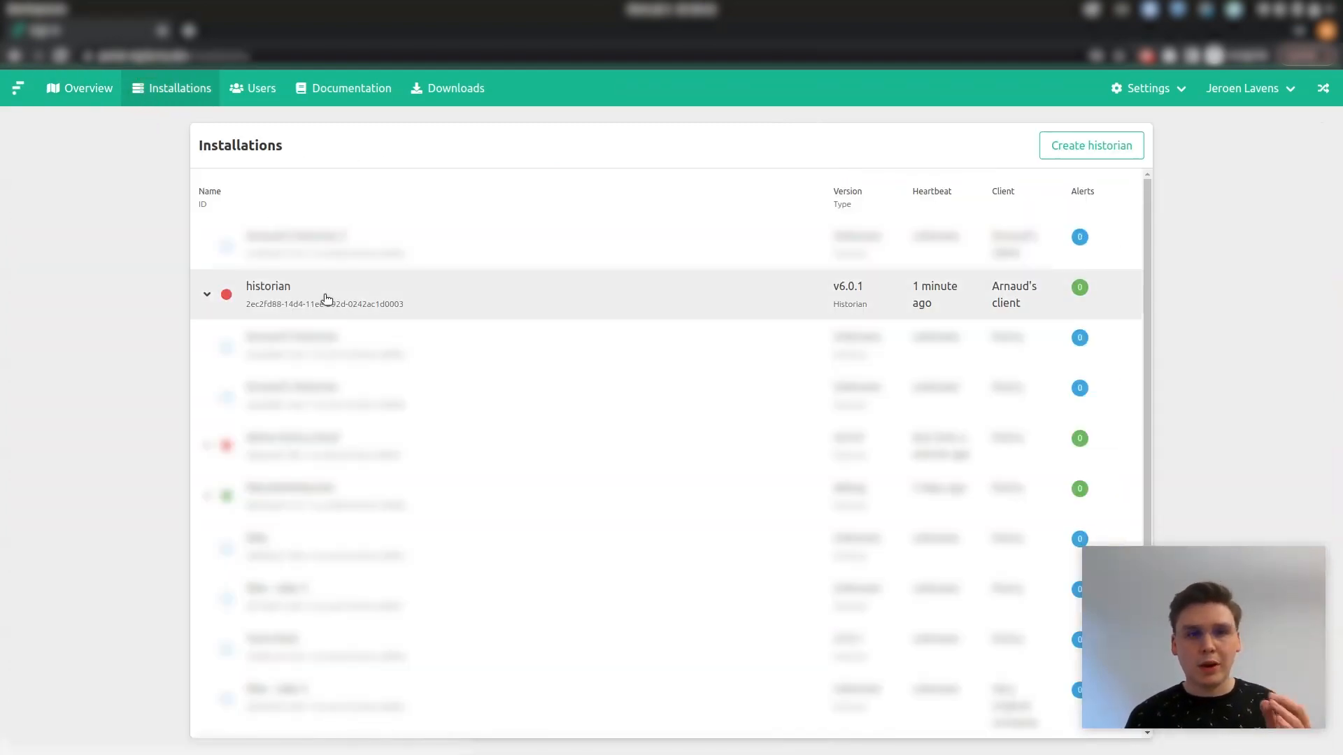
{"action": "left_click", "coordinate": [268, 286]}
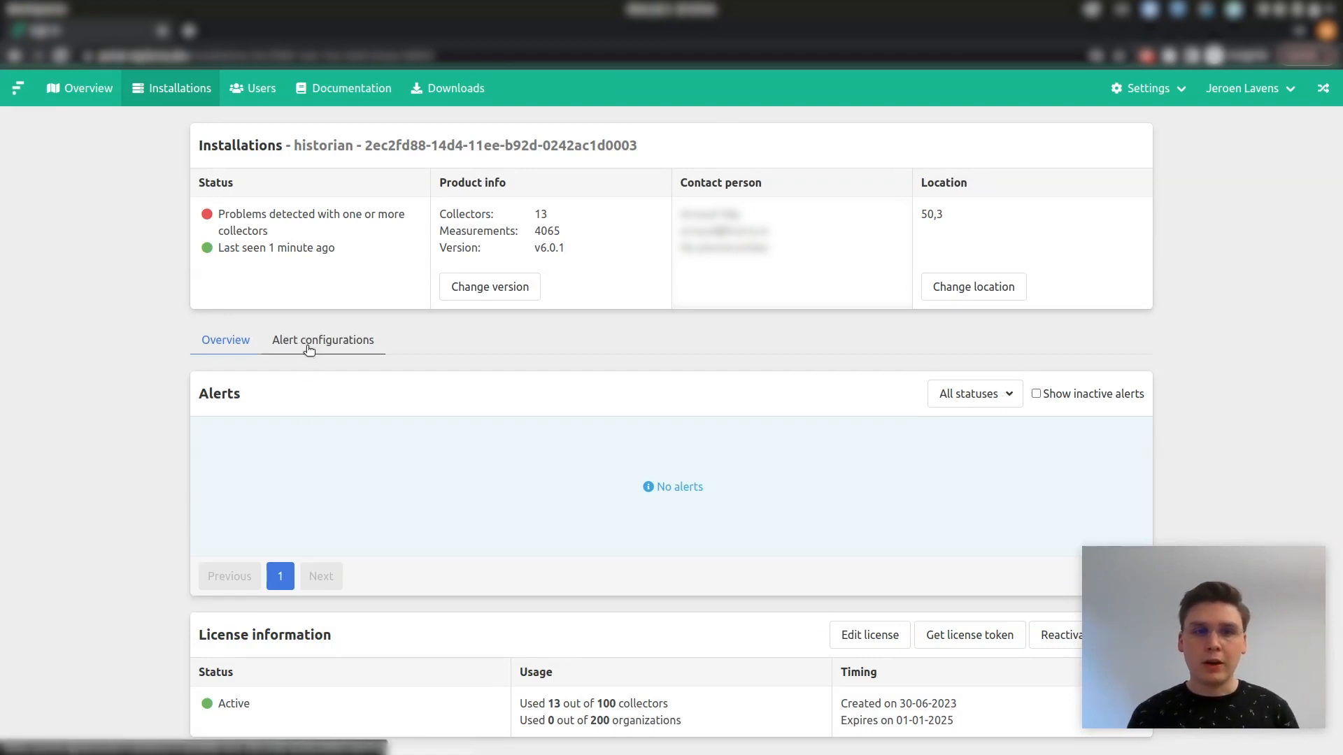
- Show the historian's License expiration, CPU Usage and Memory alert configurations
{"action": "left_click", "coordinate": [323, 340]}
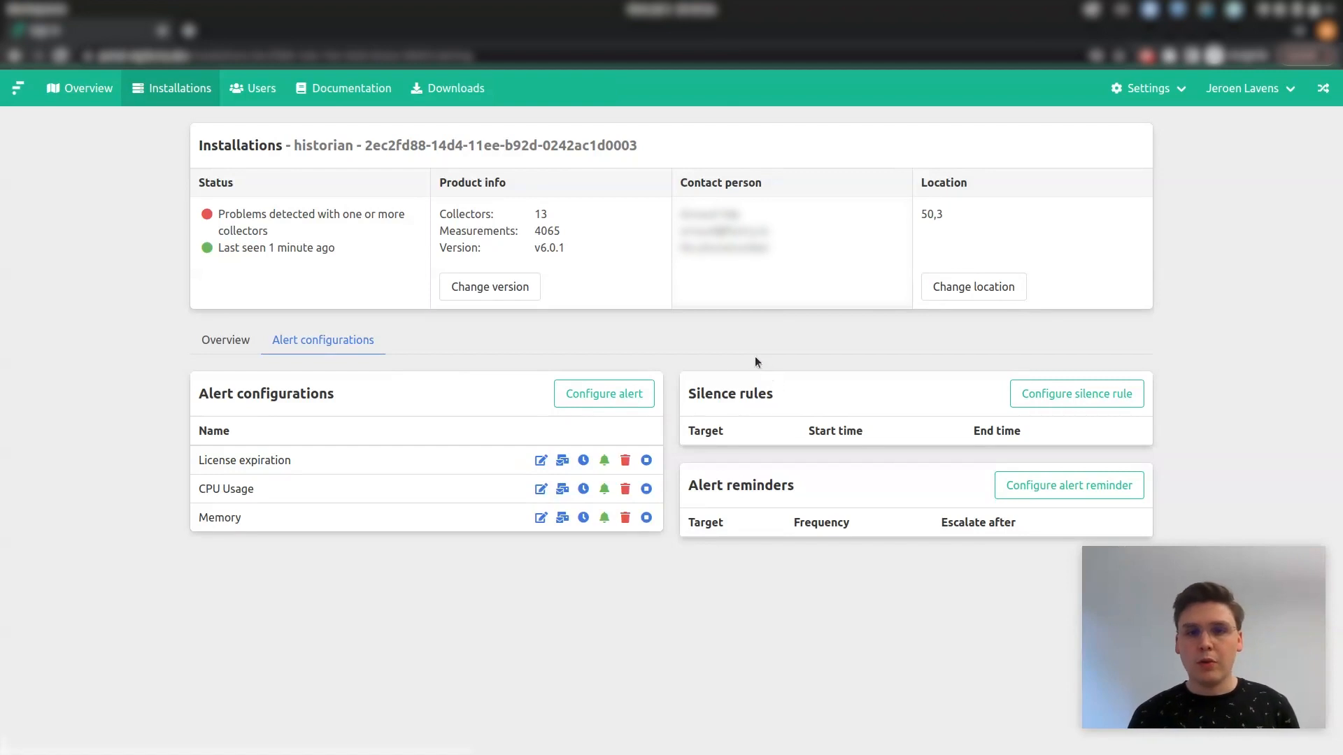
{"action": "mouse_move", "coordinate": [783, 379]}
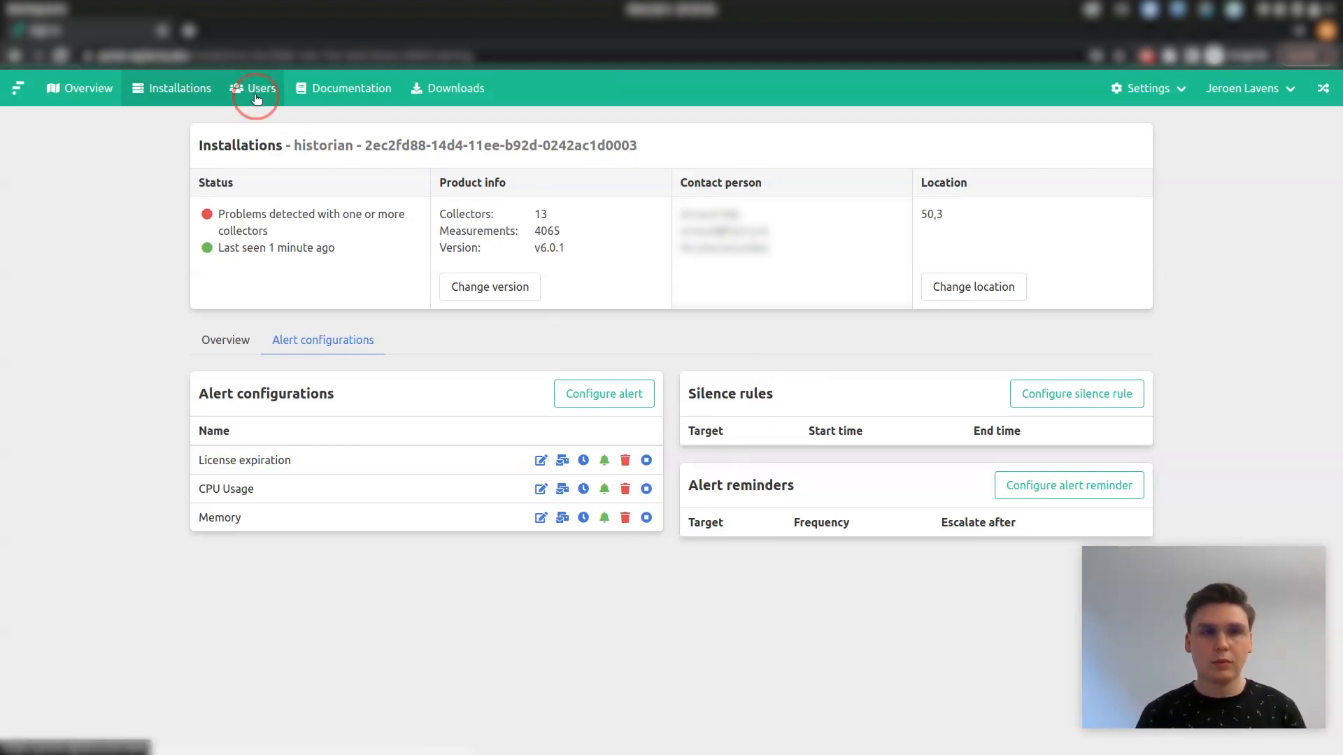
- View the Users list, then open the Documentation page listing Historian, collectors and Grafana docs
{"action": "left_click", "coordinate": [260, 88]}
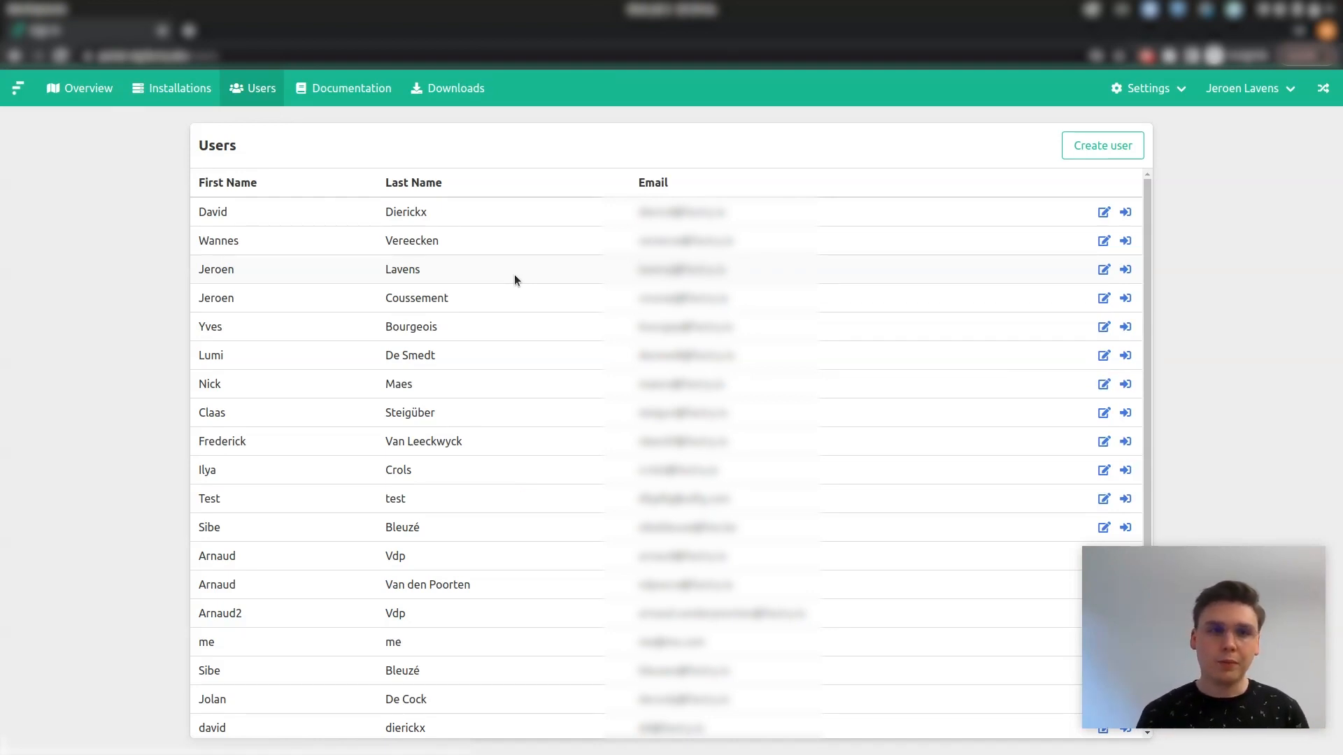
{"action": "left_click", "coordinate": [342, 88]}
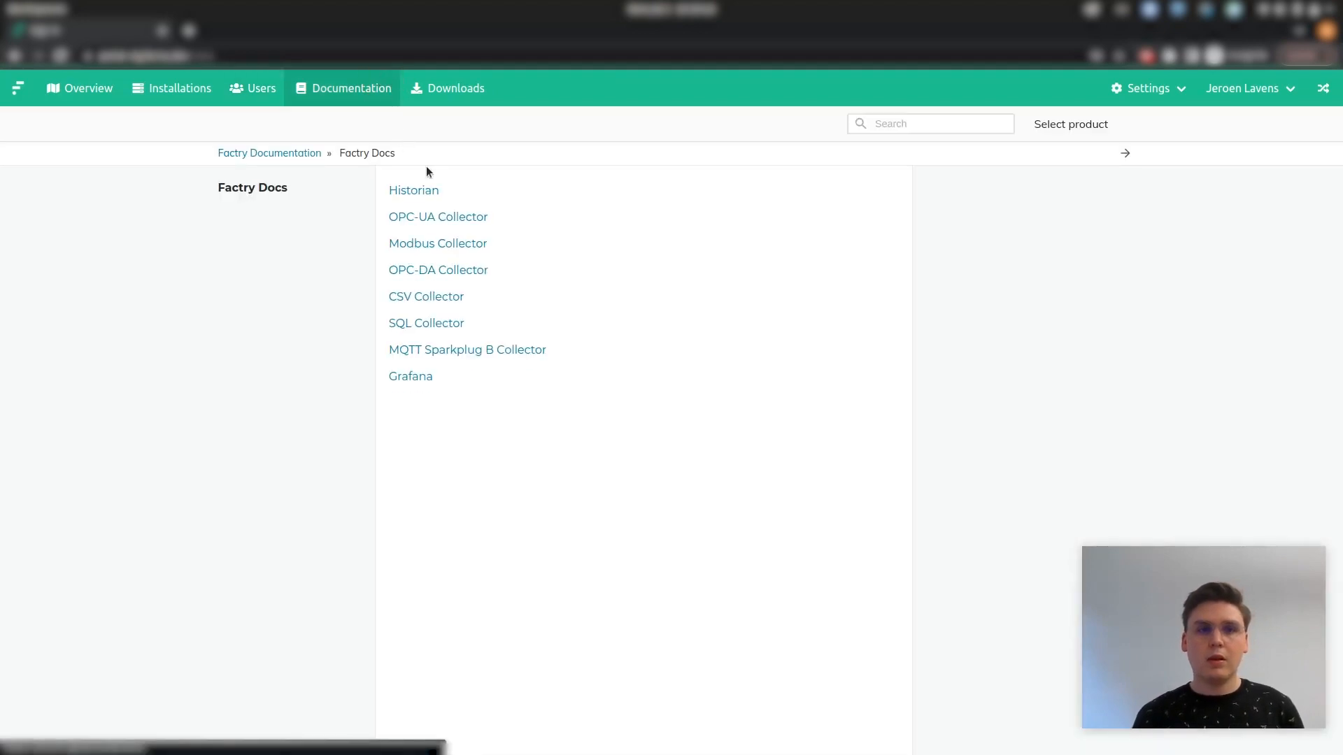
{"action": "mouse_move", "coordinate": [598, 249]}
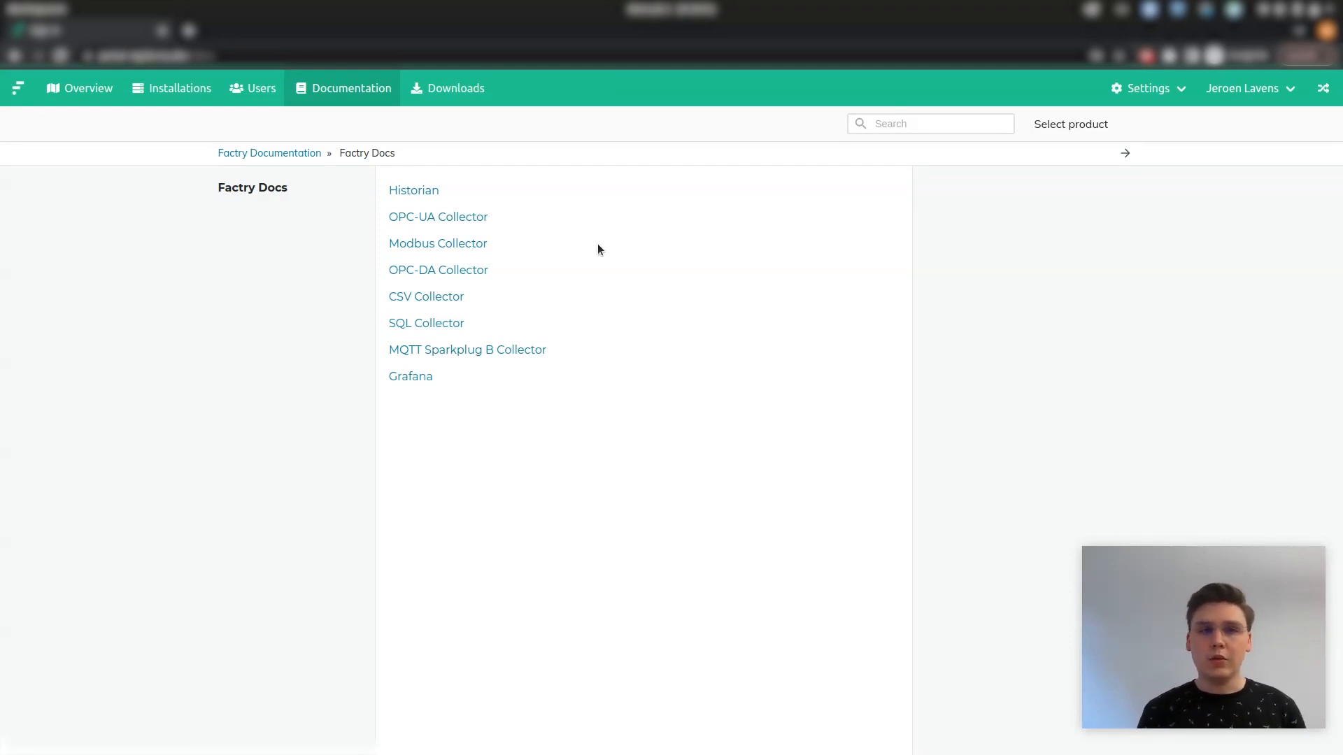
{"action": "mouse_move", "coordinate": [547, 185]}
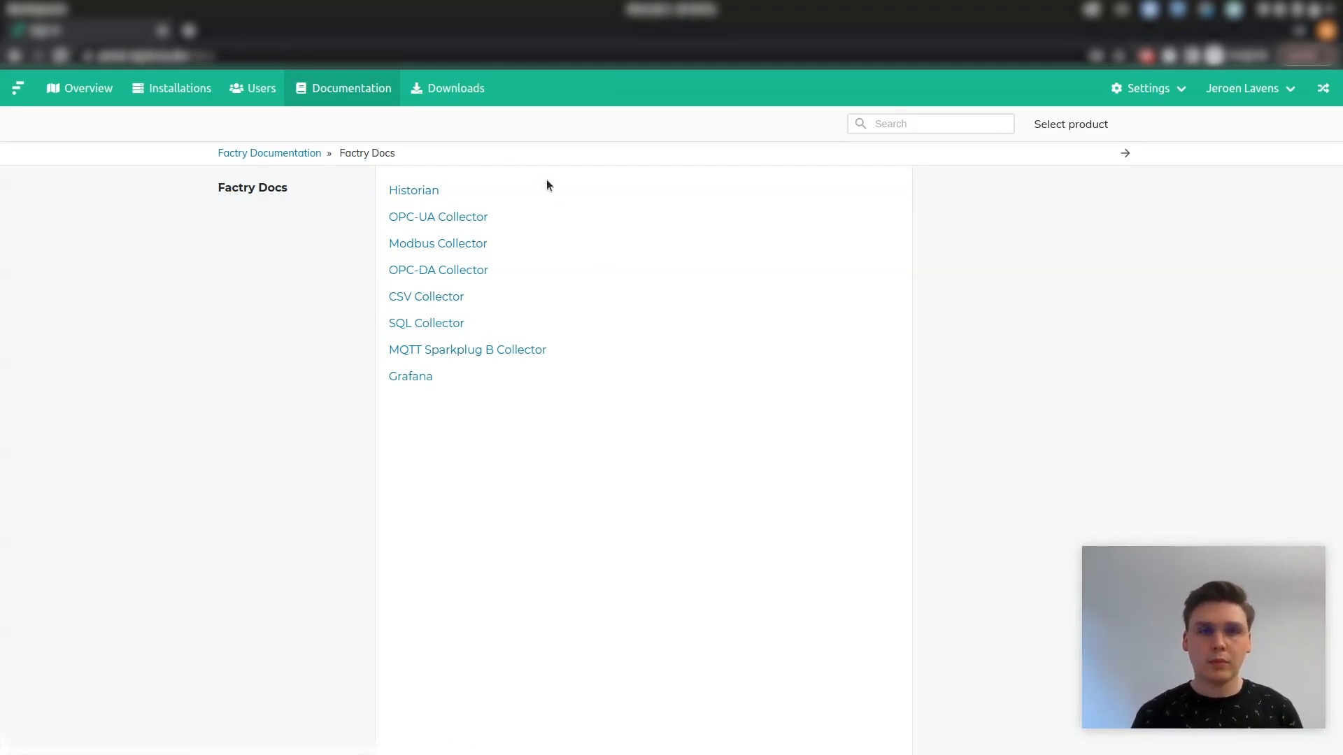
- Go to the Downloads page with product, version and platform choices
{"action": "left_click", "coordinate": [447, 88]}
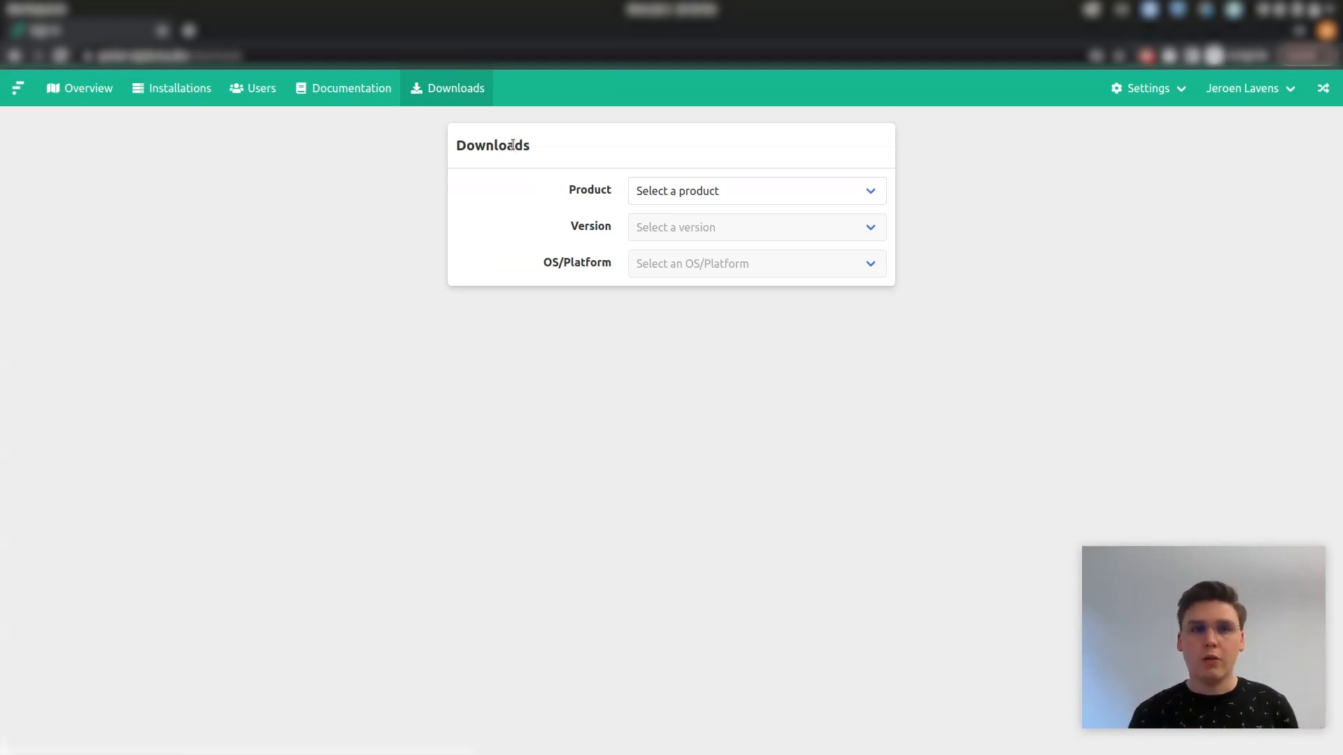
{"action": "mouse_move", "coordinate": [962, 177]}
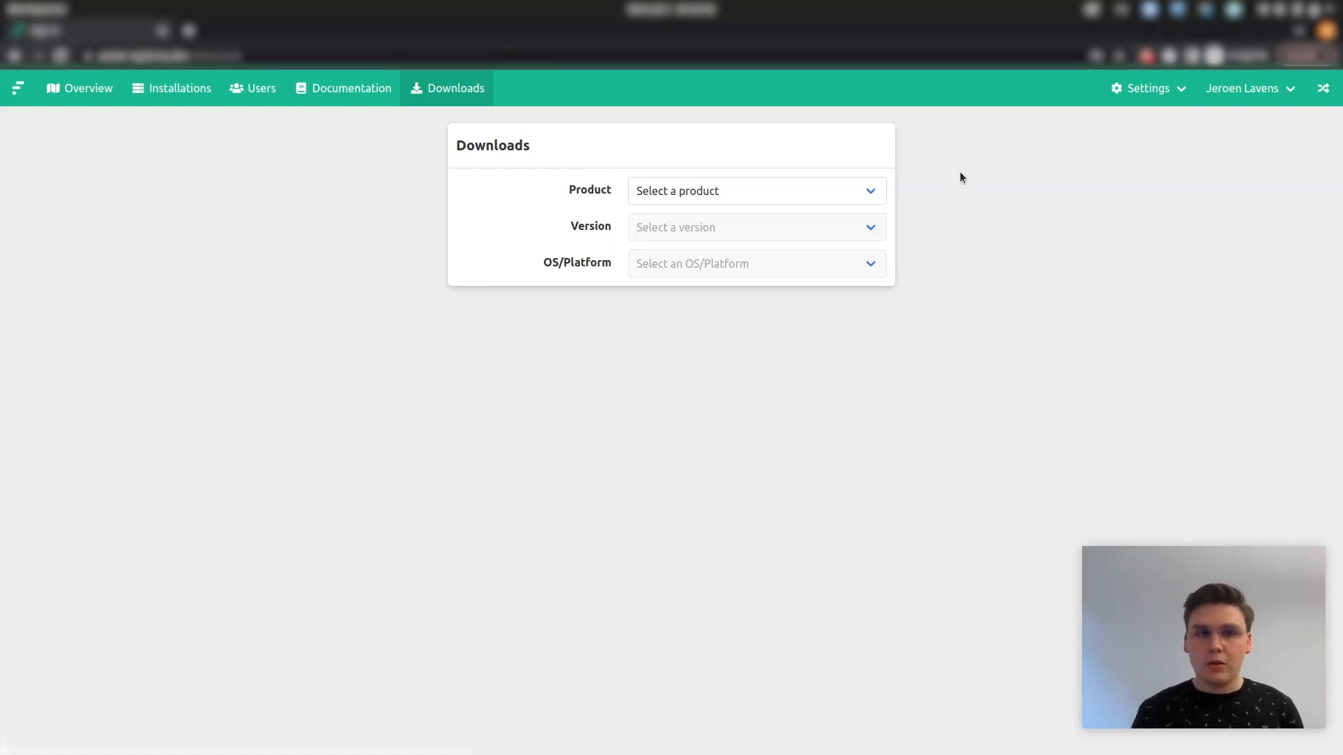
{"action": "mouse_move", "coordinate": [779, 179]}
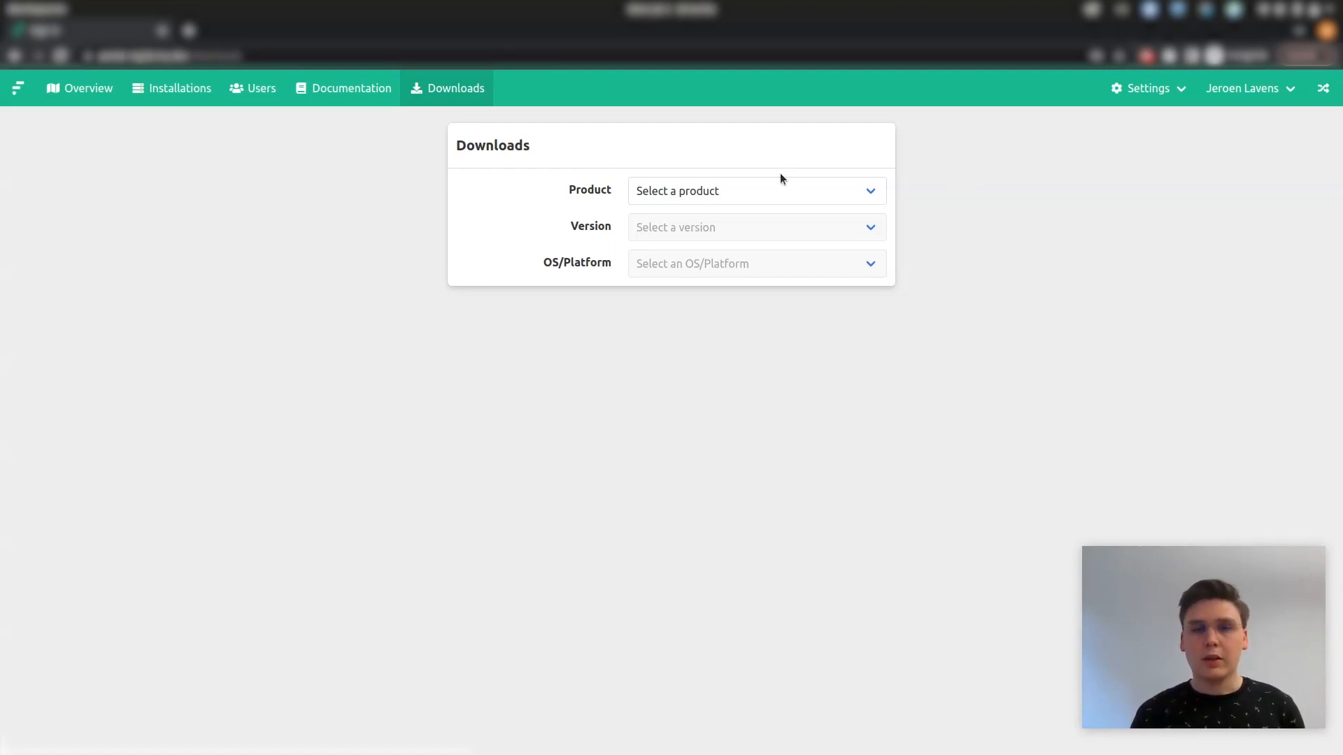
- Download Factry Historian v6.0.4 as the linux/amd64 DEB package
{"action": "left_click", "coordinate": [755, 190]}
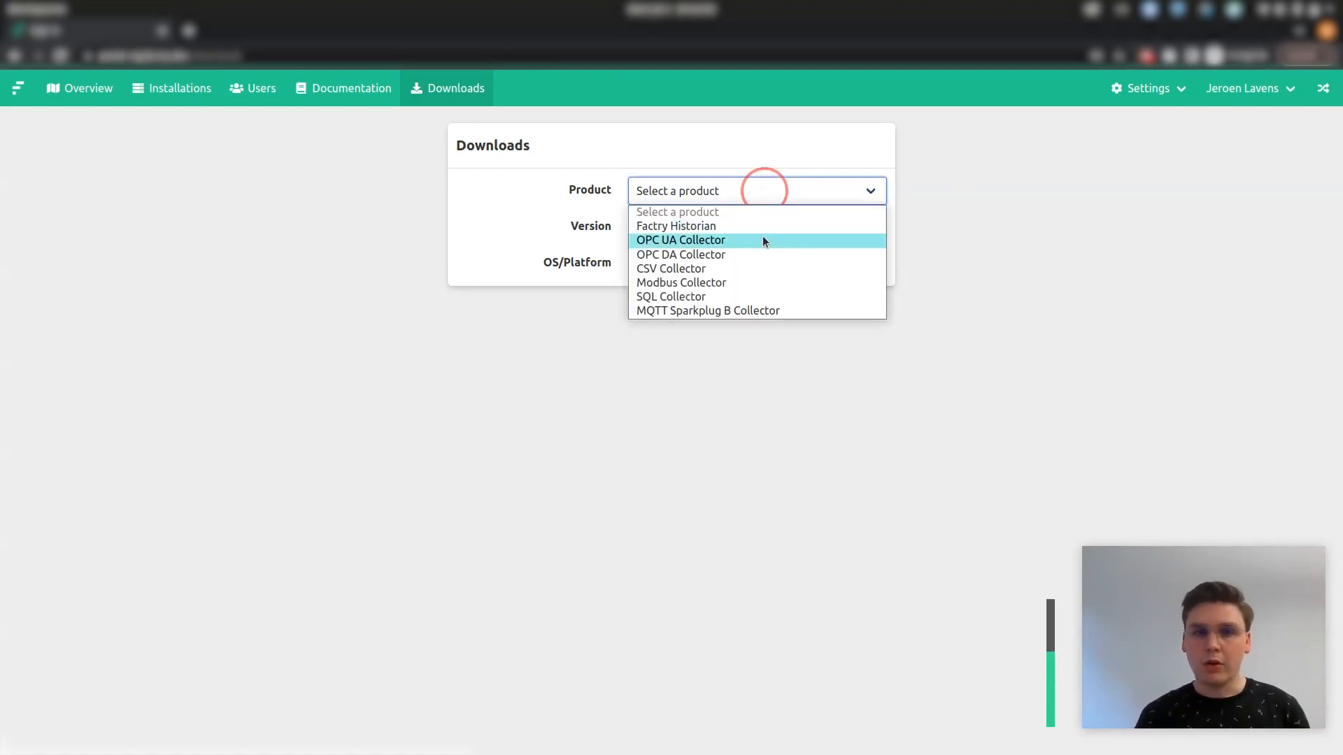
{"action": "left_click", "coordinate": [675, 226]}
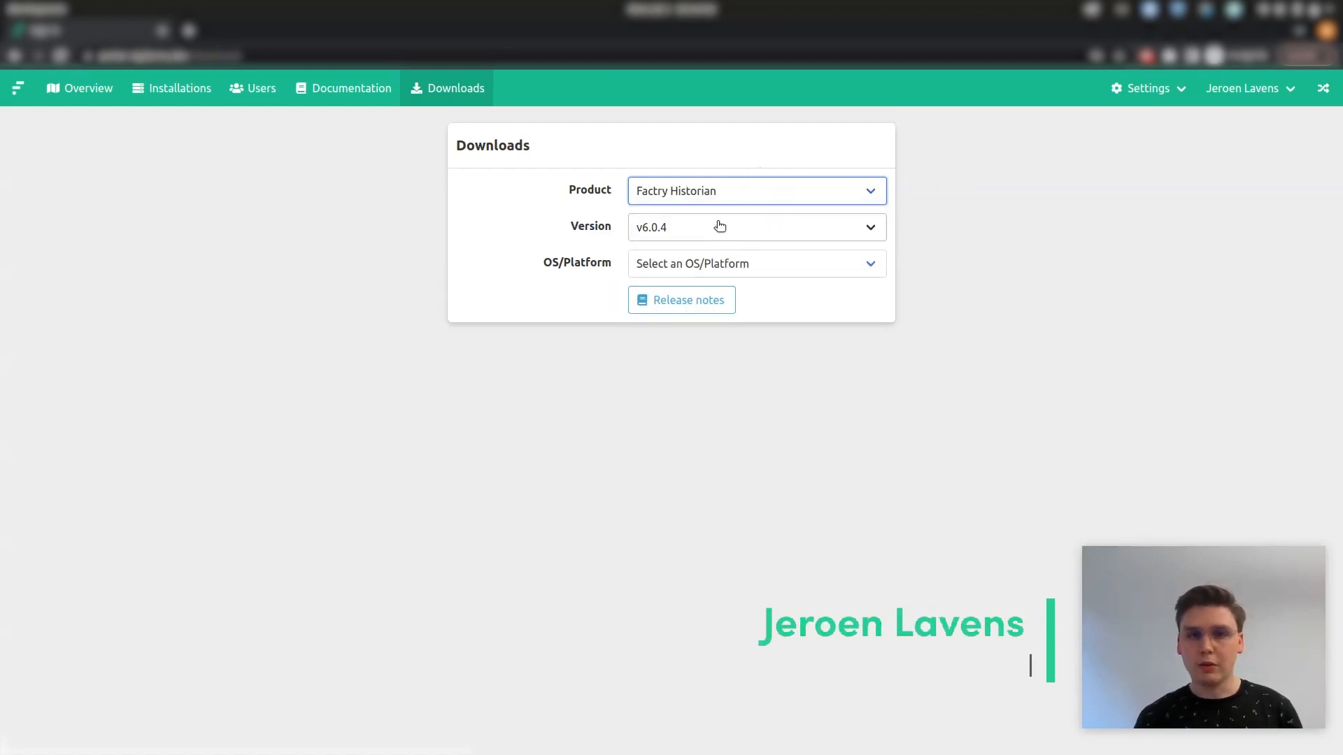
{"action": "left_click", "coordinate": [756, 263]}
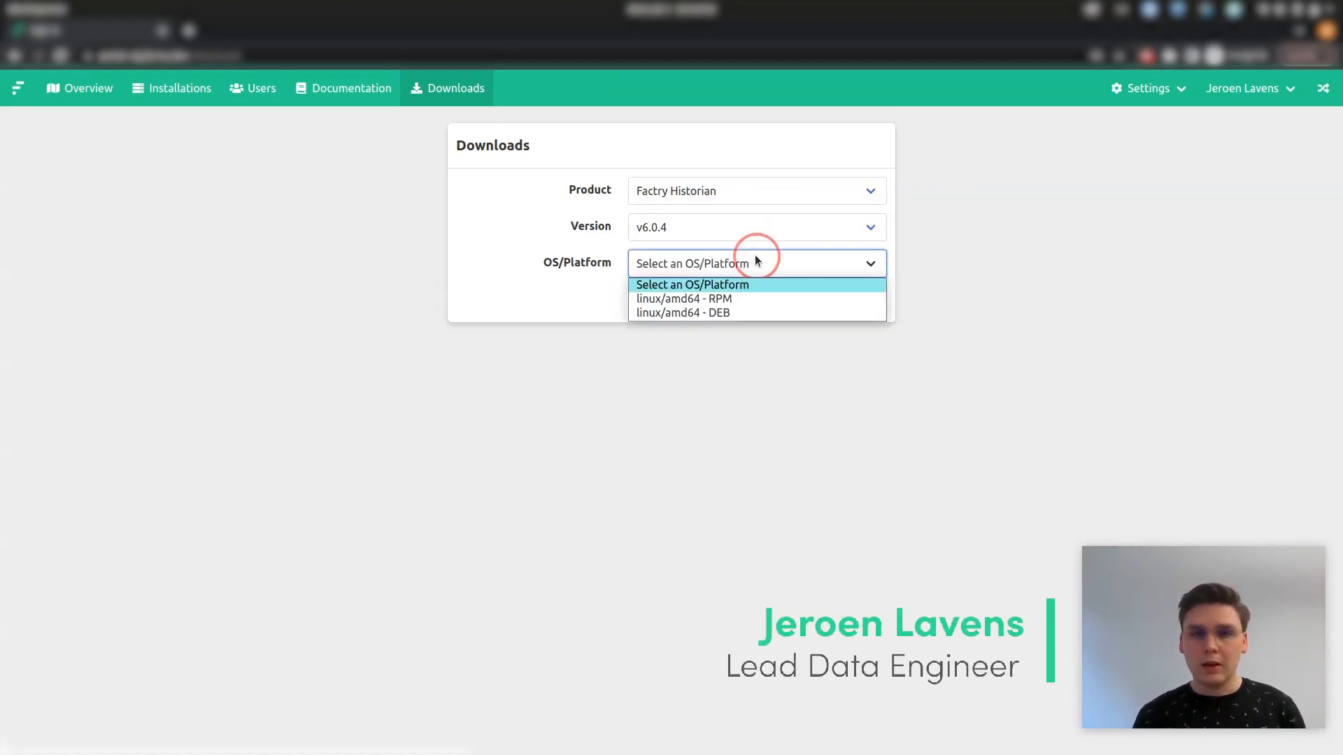
{"action": "mouse_move", "coordinate": [757, 313]}
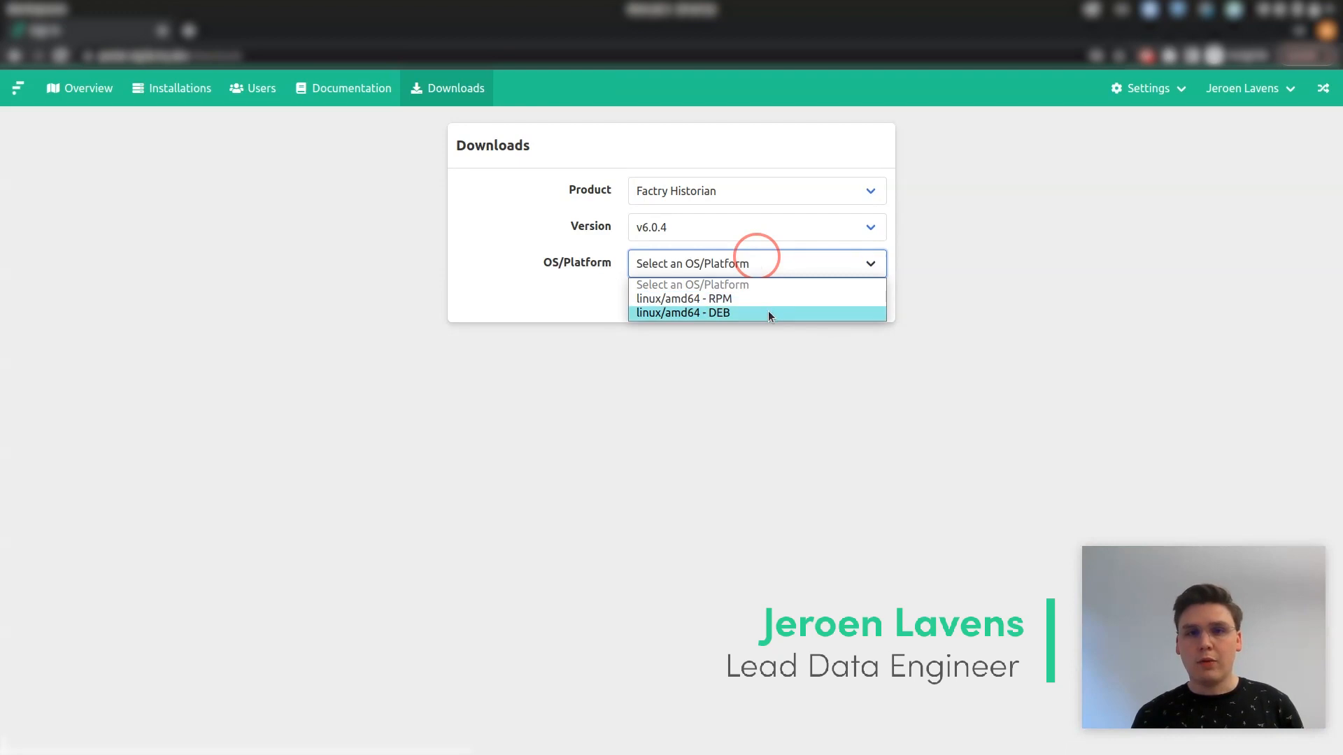
{"action": "mouse_move", "coordinate": [766, 321]}
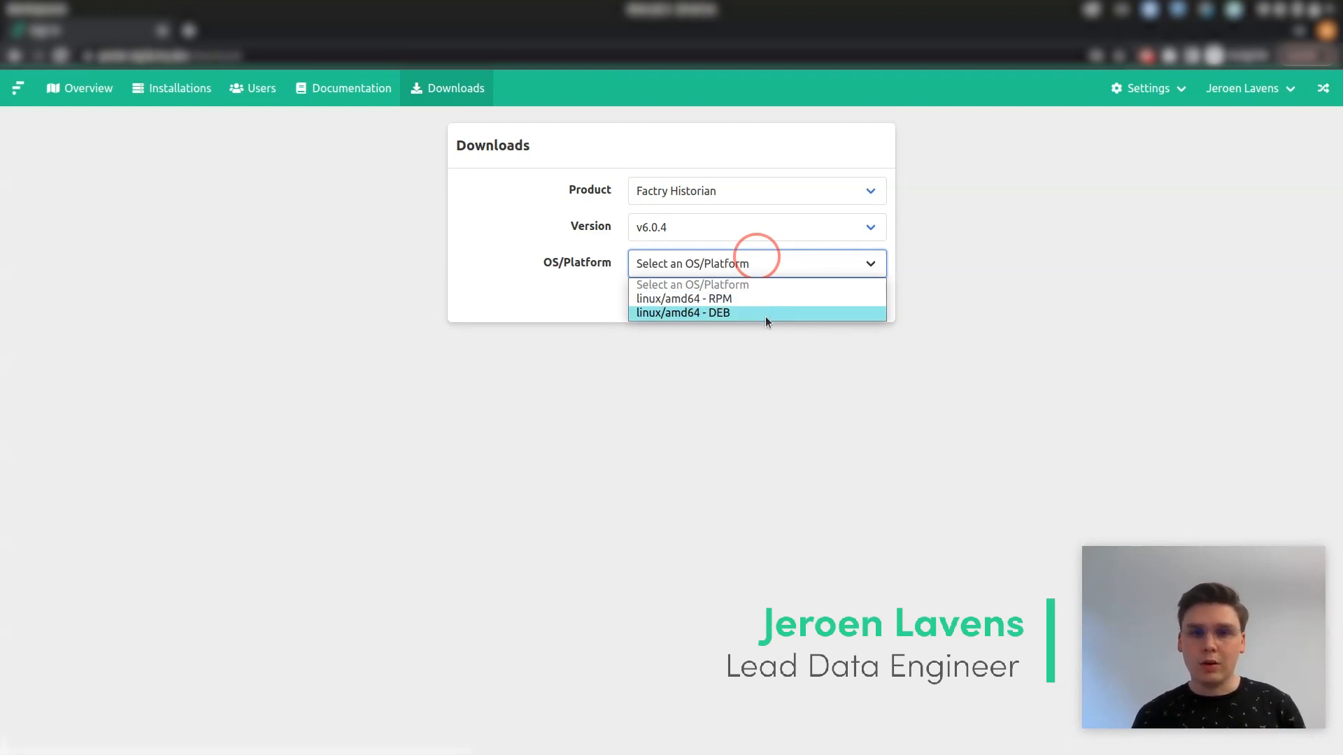
{"action": "left_click", "coordinate": [683, 312]}
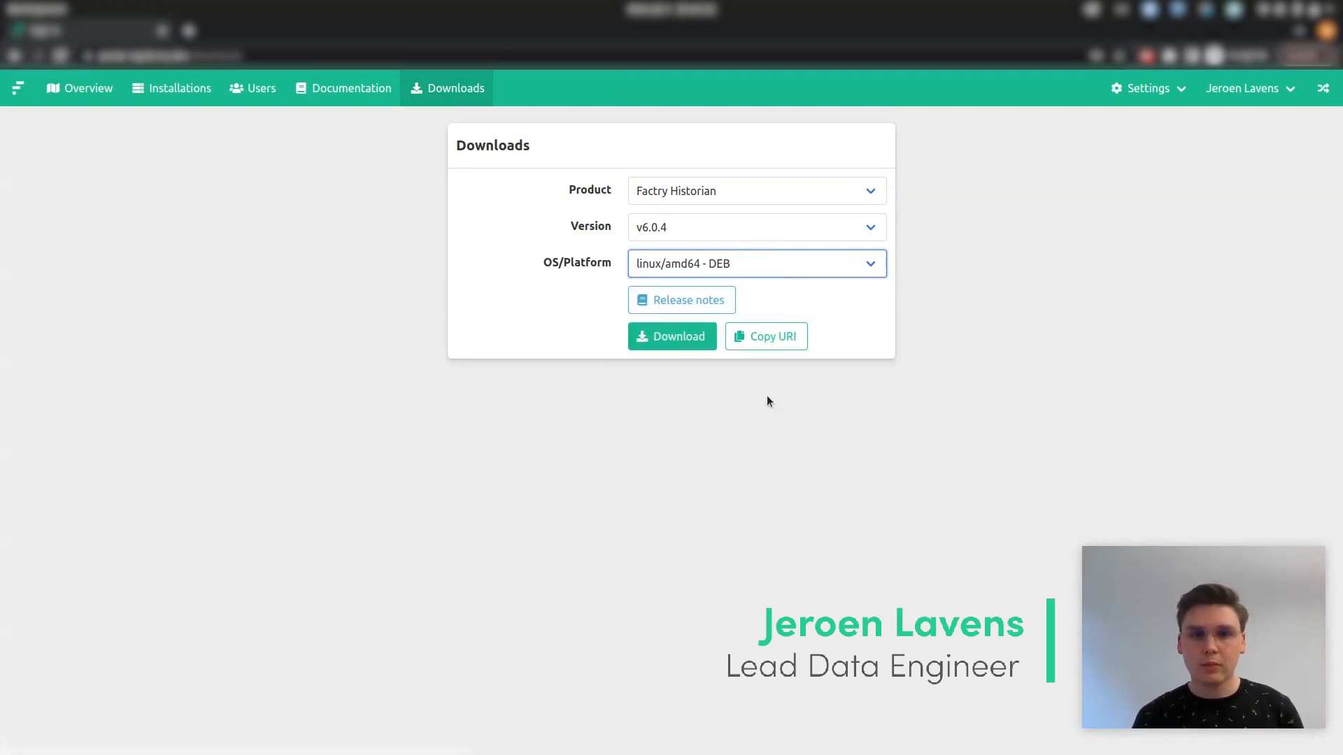
{"action": "mouse_move", "coordinate": [707, 394]}
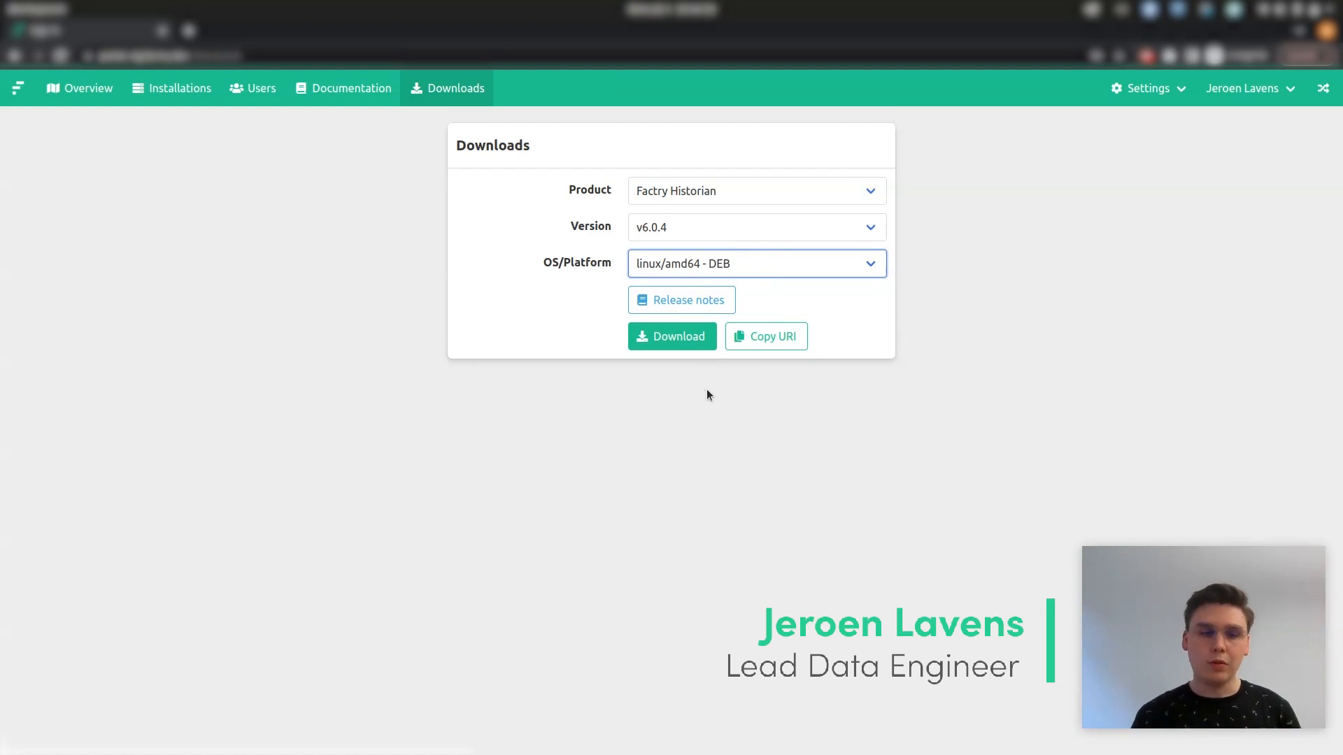
{"action": "left_click", "coordinate": [672, 336]}
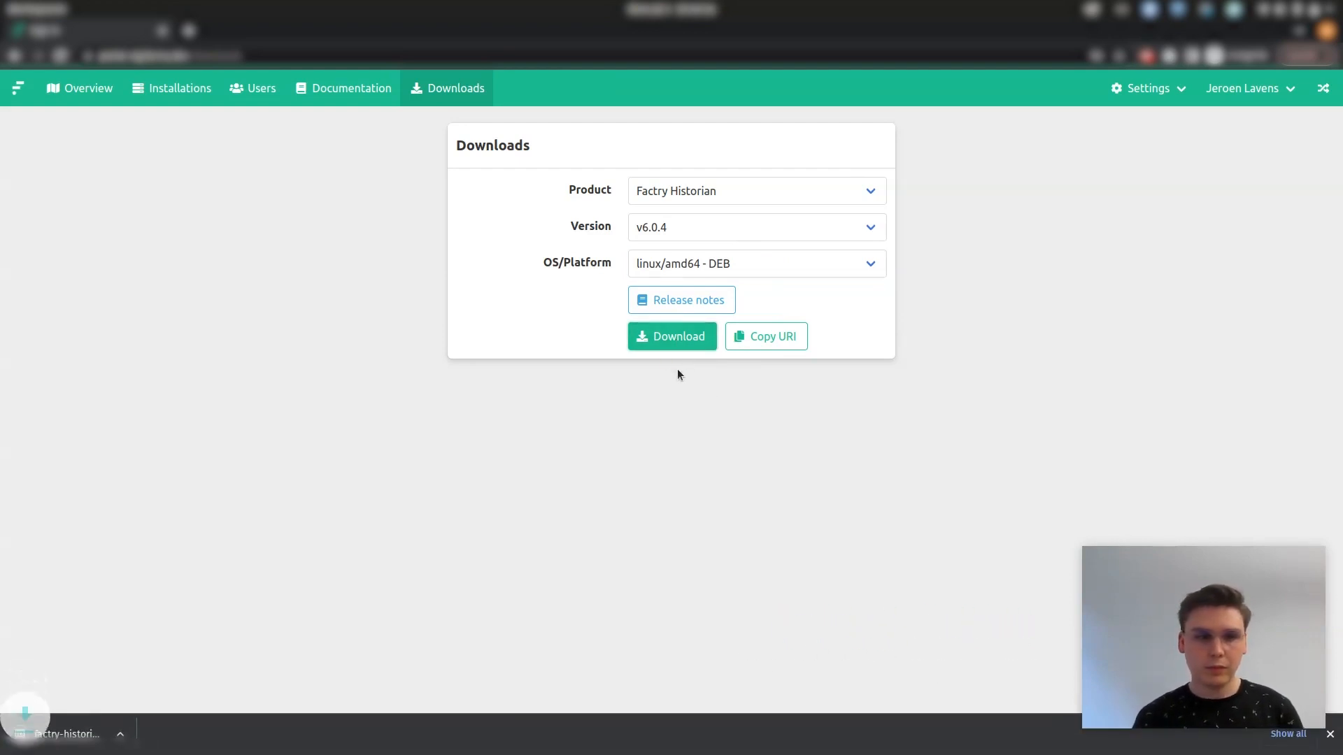